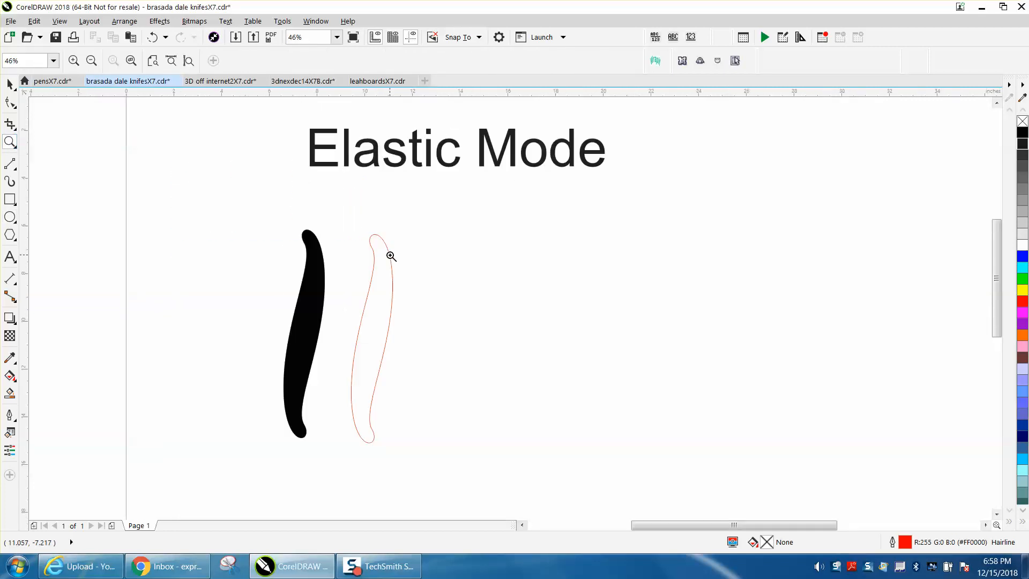
Step: Draw a small circle with the Ellipse tool beside the two knife-shaped outlines
left_click(10, 141)
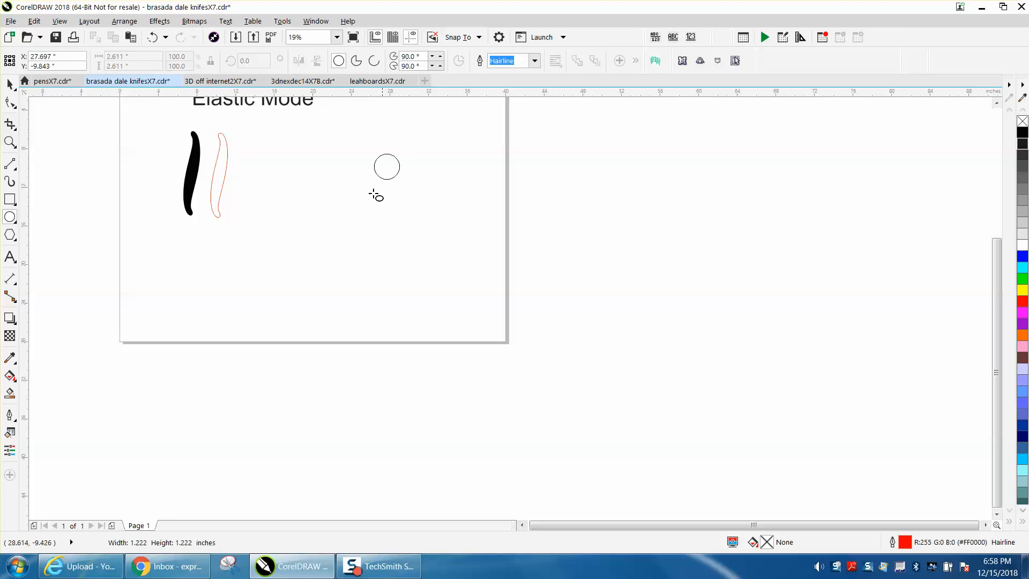
Step: Convert the circle to curves with Ctrl+Q and switch to the Shape tool
left_click(124, 21)
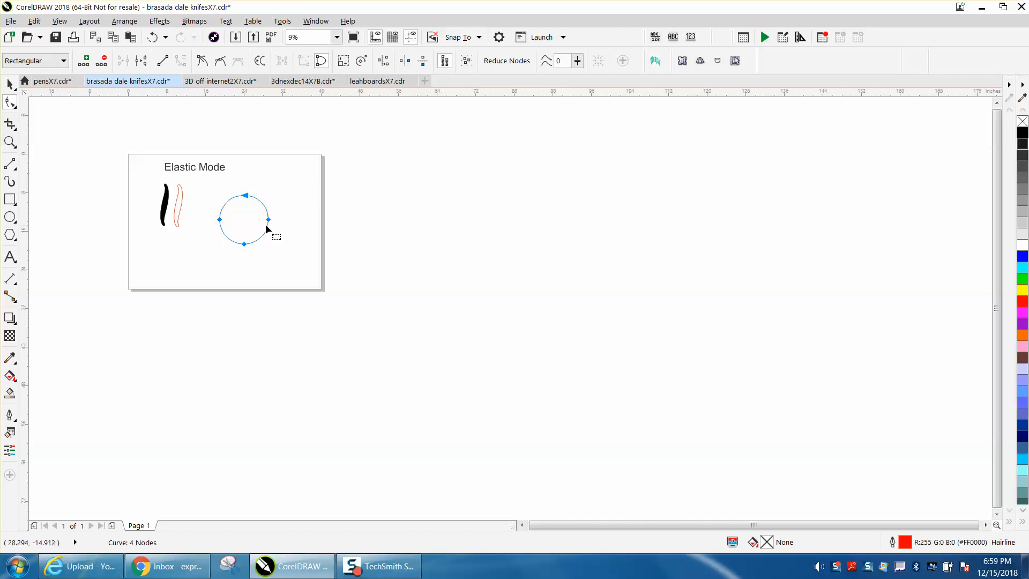
Step: Drag the circle's nodes in Elastic mode into a slender pointed petal, filled black, no outline
left_click_drag(267, 219, 219, 220)
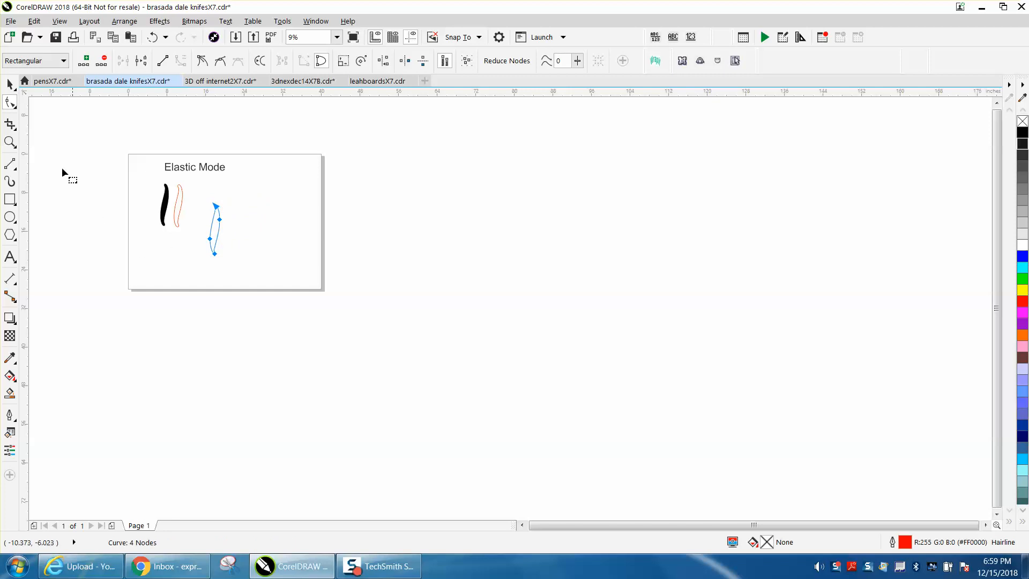
left_click(9, 143)
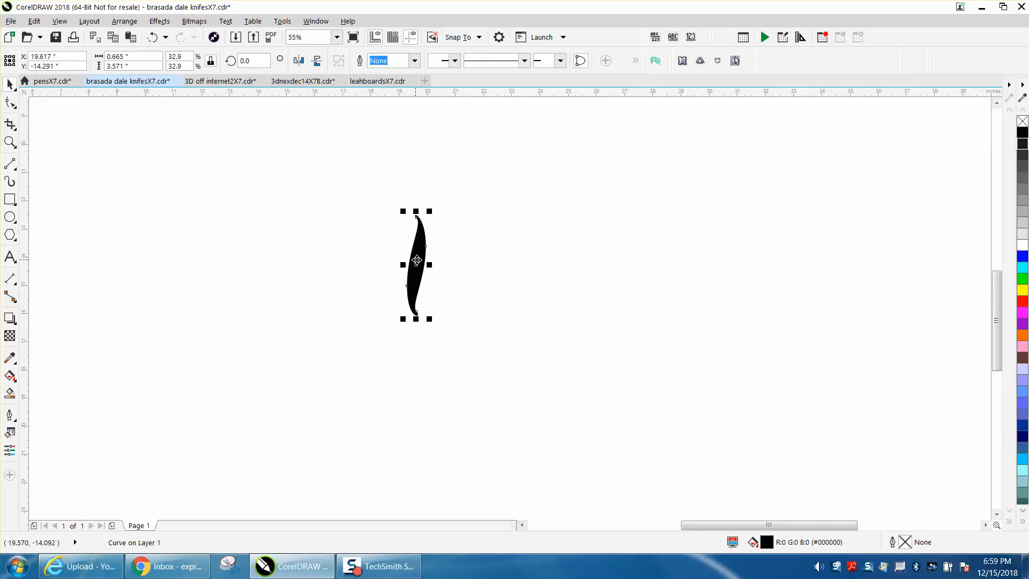
Step: Move the petal's rotation center to its tip and rotate copies into twelve petals
left_click_drag(416, 264, 409, 179)
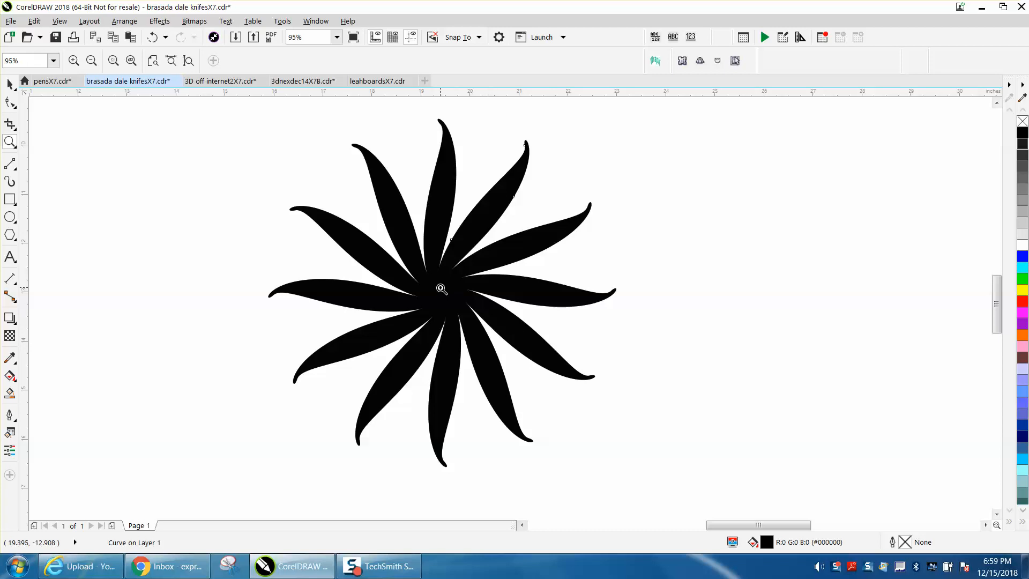
mouse_move(440, 289)
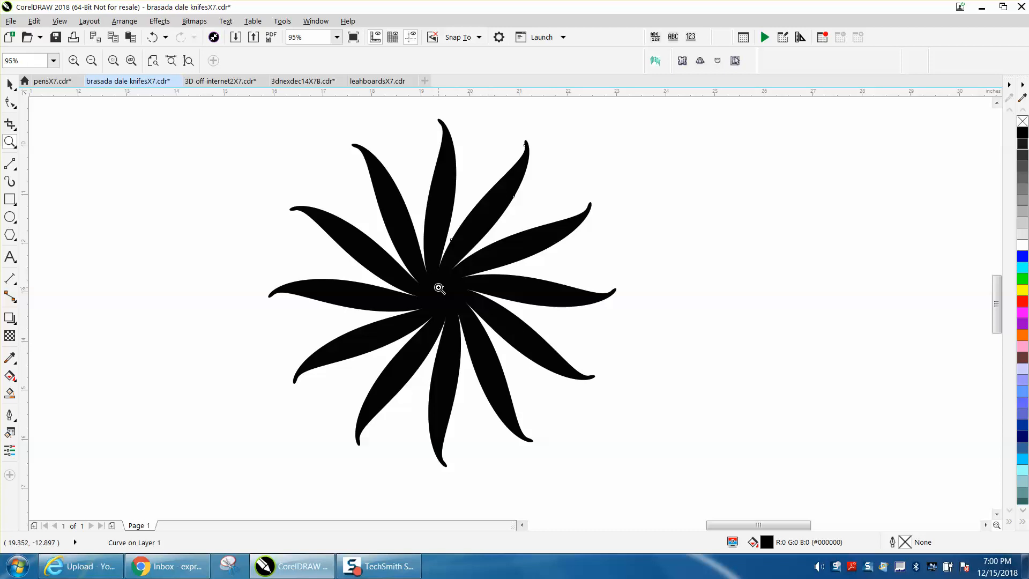